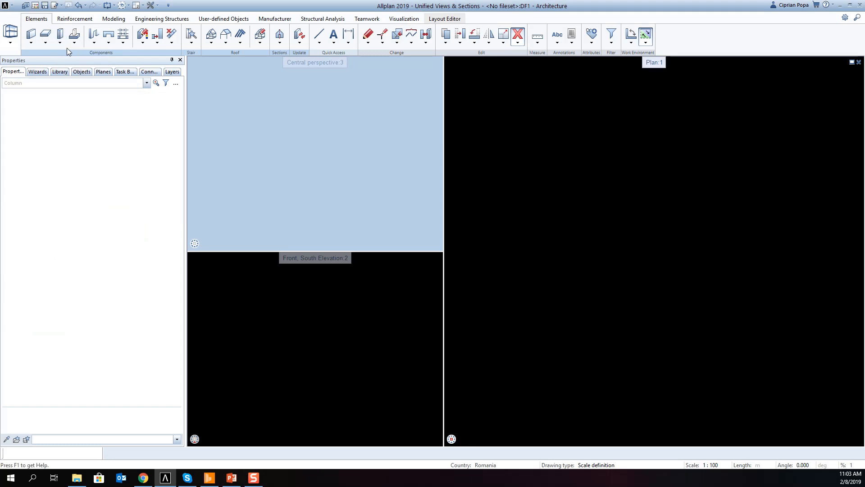
Step: Load drawing file 1000 'Column reinforcement & detailing' from the building structure
{"action": "left_click", "coordinate": [31, 34]}
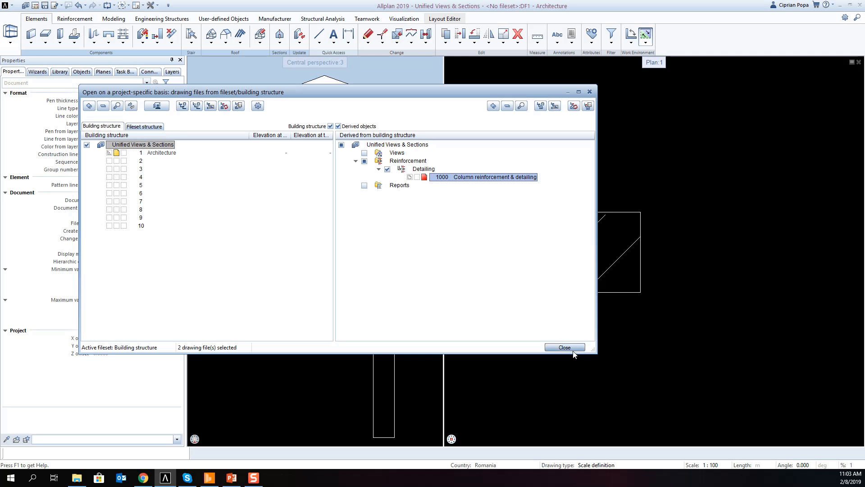
{"action": "left_click", "coordinate": [563, 347]}
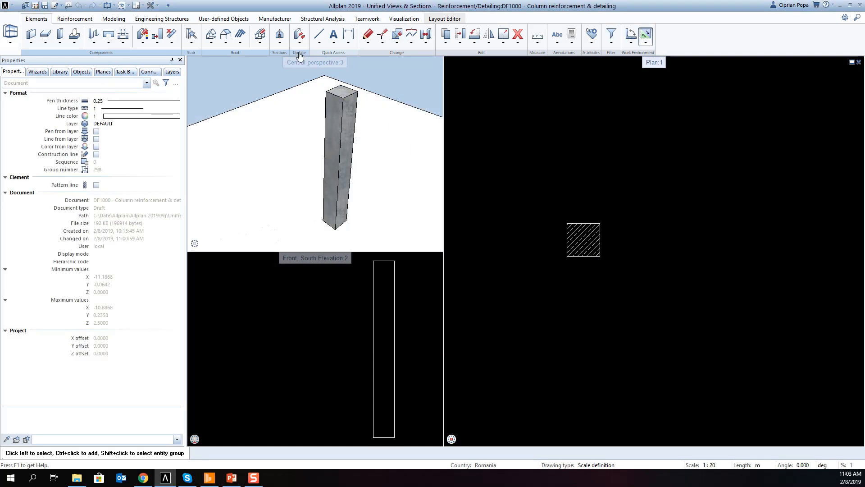
Step: Create associative views of the column: a South elevation, then a South west isometric
{"action": "left_click", "coordinate": [299, 35]}
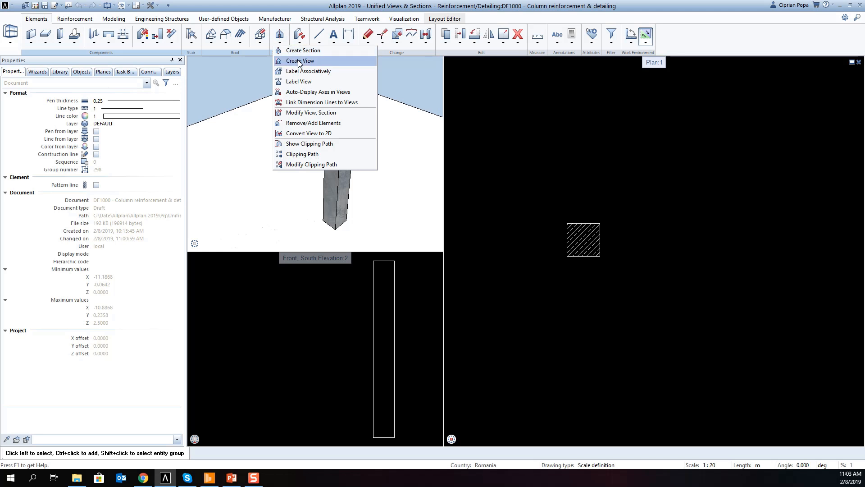
{"action": "left_click", "coordinate": [300, 61]}
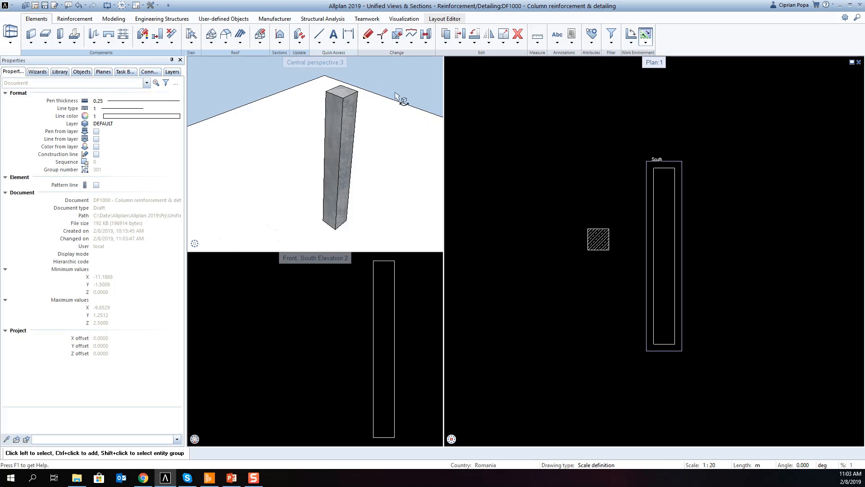
{"action": "left_click", "coordinate": [280, 35]}
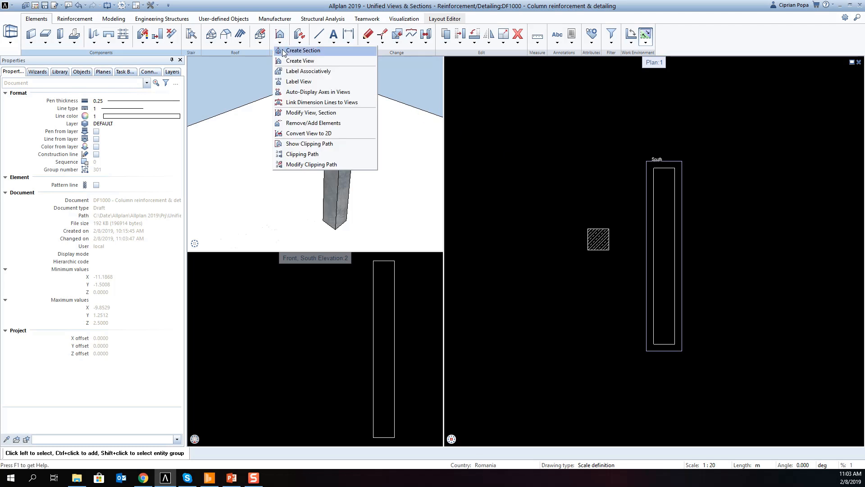
{"action": "mouse_move", "coordinate": [298, 81]}
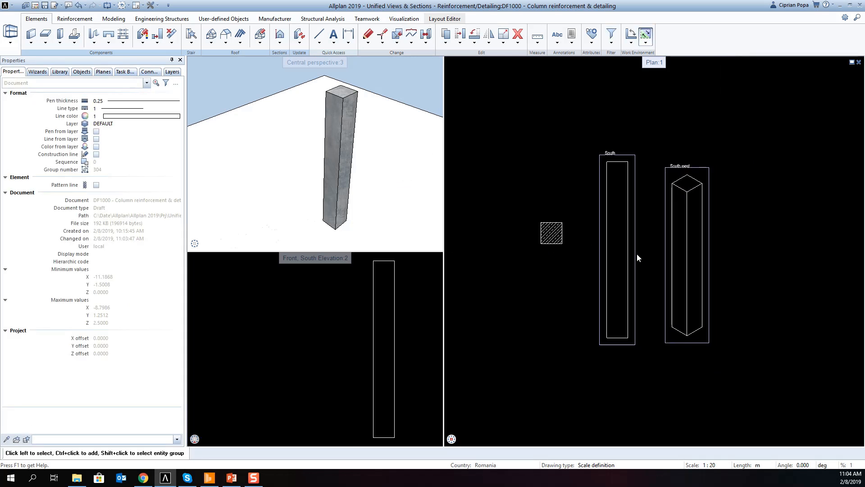
{"action": "mouse_move", "coordinate": [509, 171]}
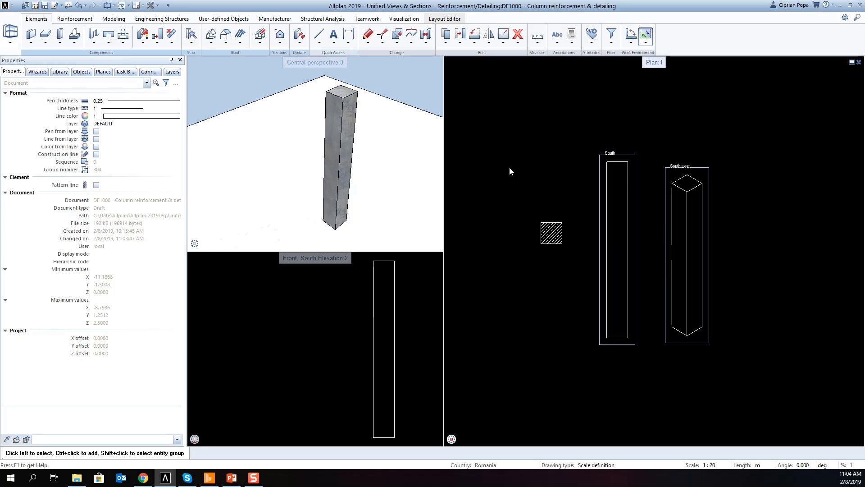
Step: Draw a section cut across the column and place section 10-10 right of the views
{"action": "left_click", "coordinate": [279, 34]}
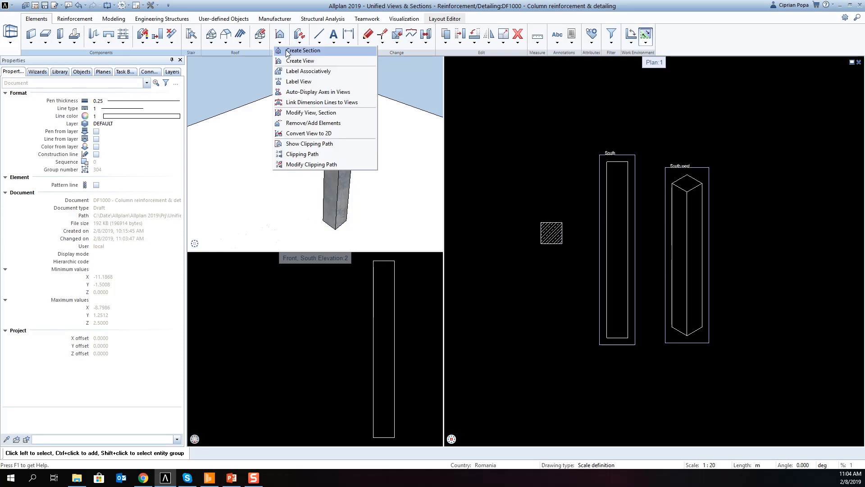
{"action": "left_click", "coordinate": [302, 50]}
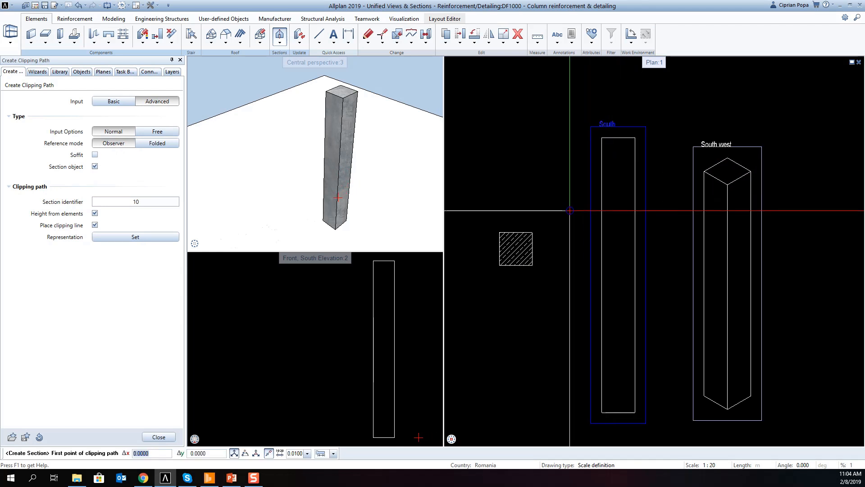
{"action": "left_click", "coordinate": [570, 210]}
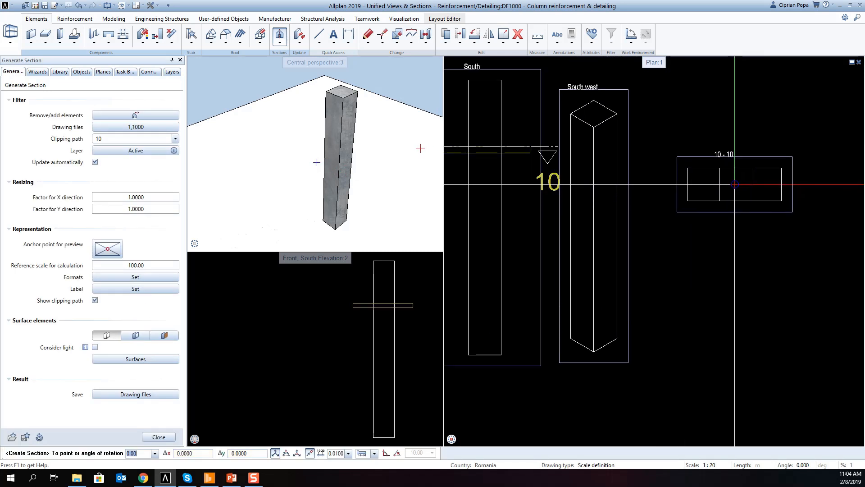
{"action": "left_click", "coordinate": [747, 187]}
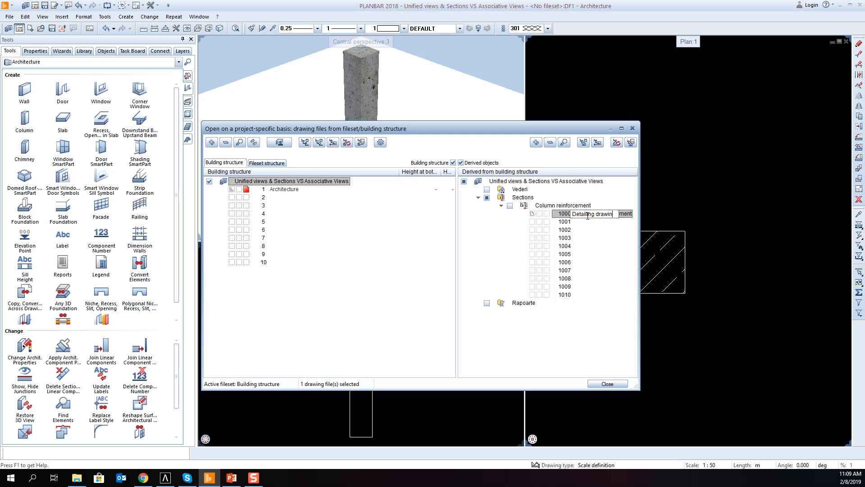
Step: Confirm file 1000's name as 'Detailing drawing', make it current and load it
{"action": "left_click", "coordinate": [587, 214]}
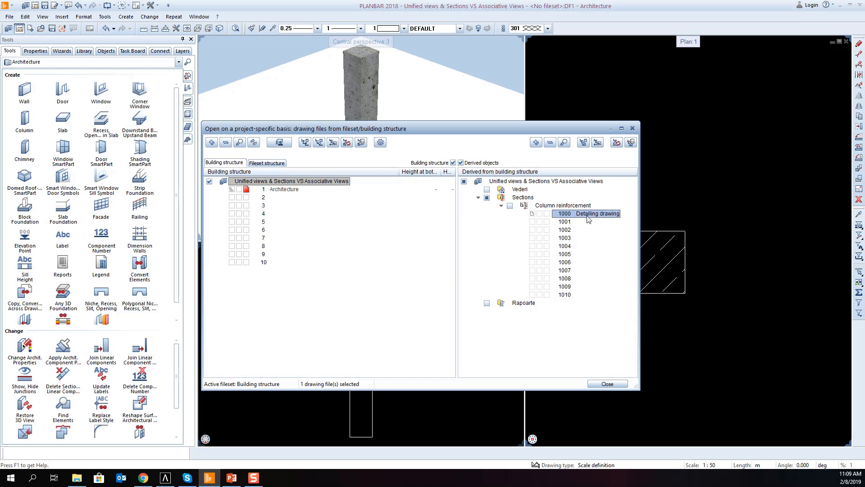
{"action": "mouse_move", "coordinate": [548, 216]}
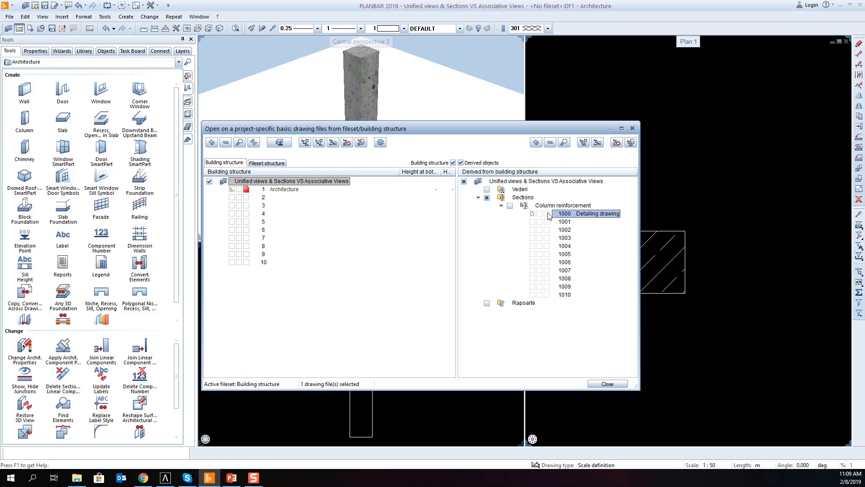
{"action": "left_click", "coordinate": [539, 213]}
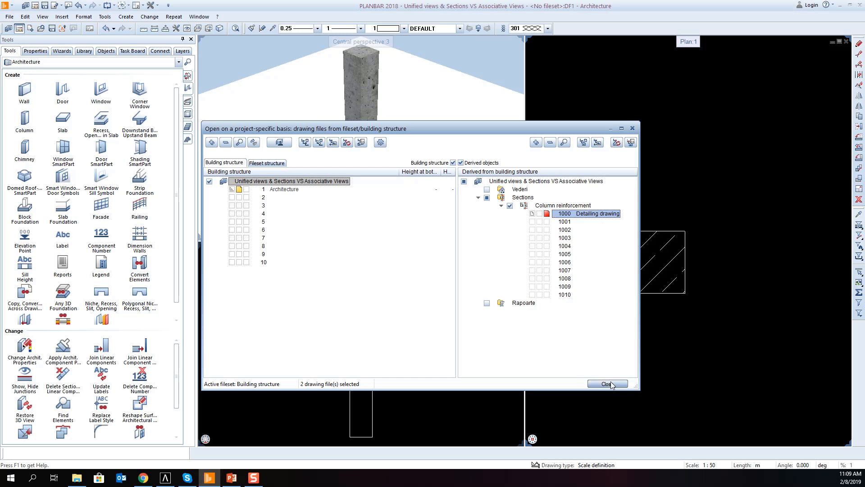
{"action": "left_click", "coordinate": [606, 384]}
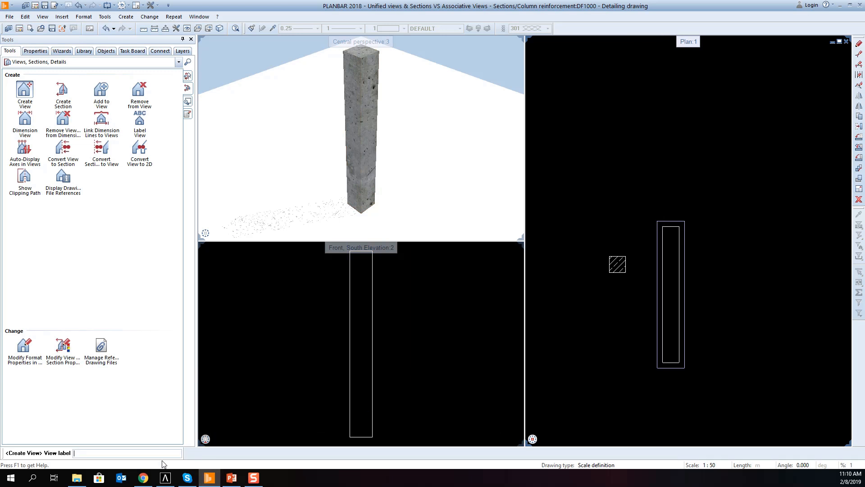
Step: Place two associative views labelled 'View South' and 'Isometric view'
{"action": "type", "text": "View South"}
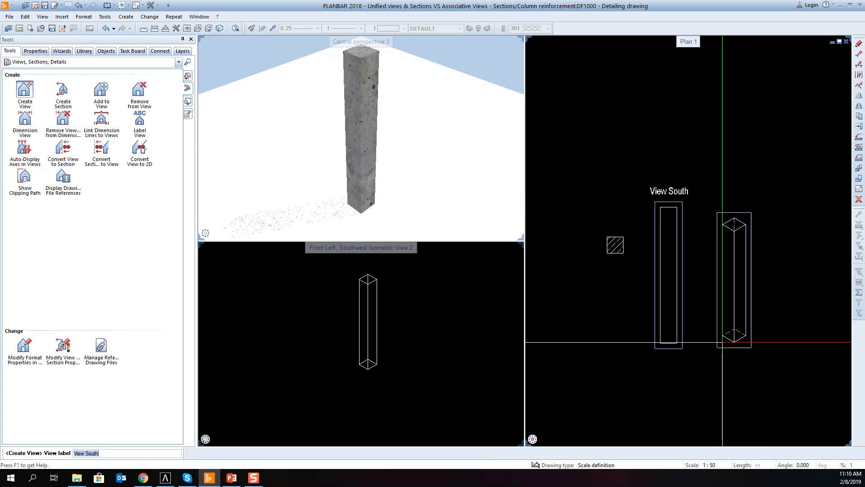
{"action": "type", "text": "Isometri"}
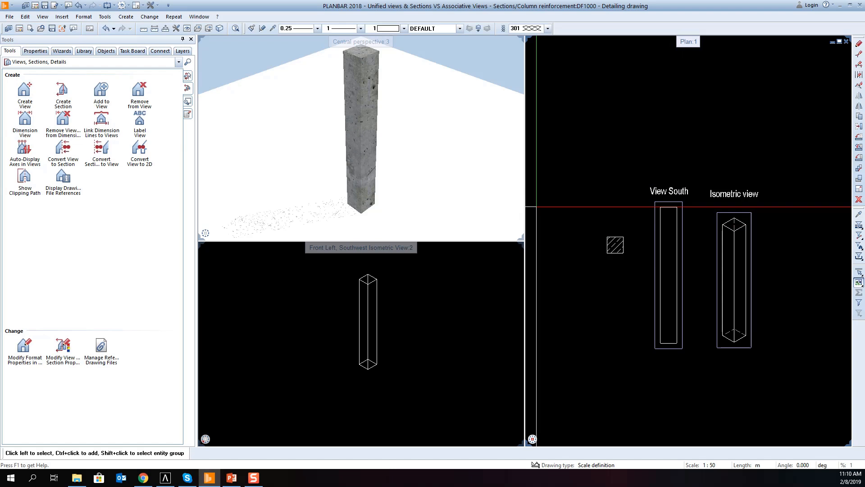
{"action": "left_click", "coordinate": [63, 91]}
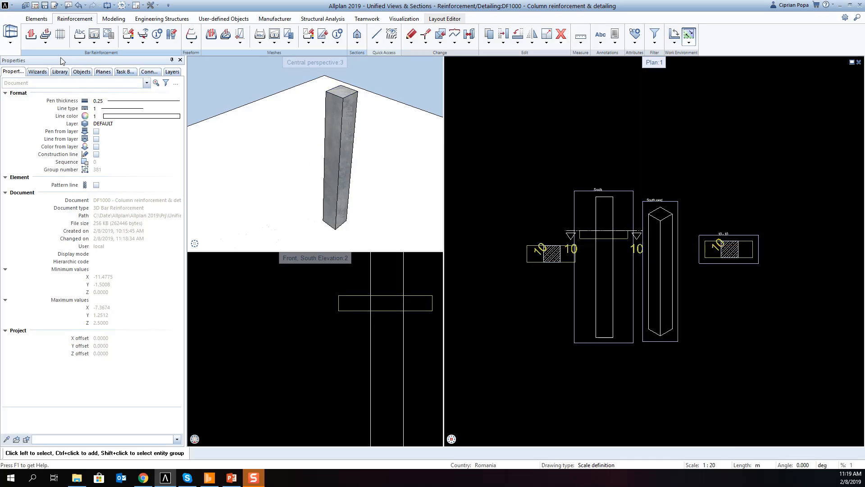
Step: Label the bar in section 10-10 with mark number 10 below the section
{"action": "left_click", "coordinate": [30, 34]}
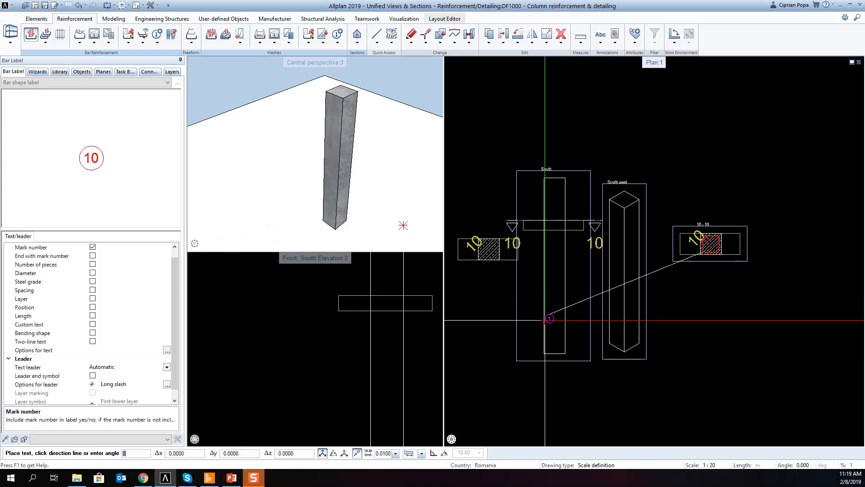
{"action": "left_click", "coordinate": [712, 277]}
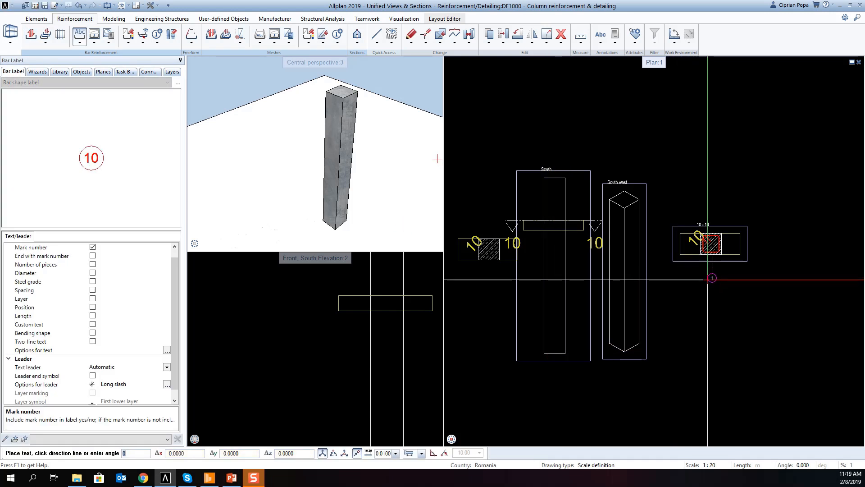
{"action": "left_click", "coordinate": [31, 34]}
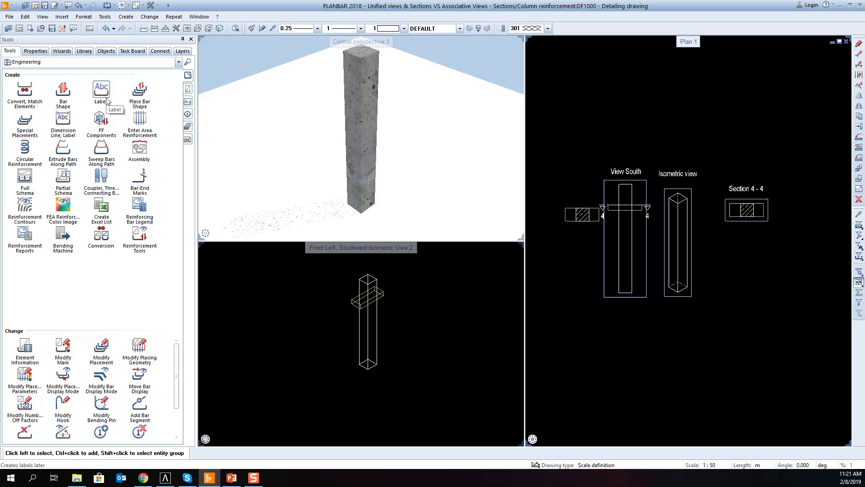
Step: Start a new bar shape and suppress the associative-views note until program exit
{"action": "left_click", "coordinate": [101, 91]}
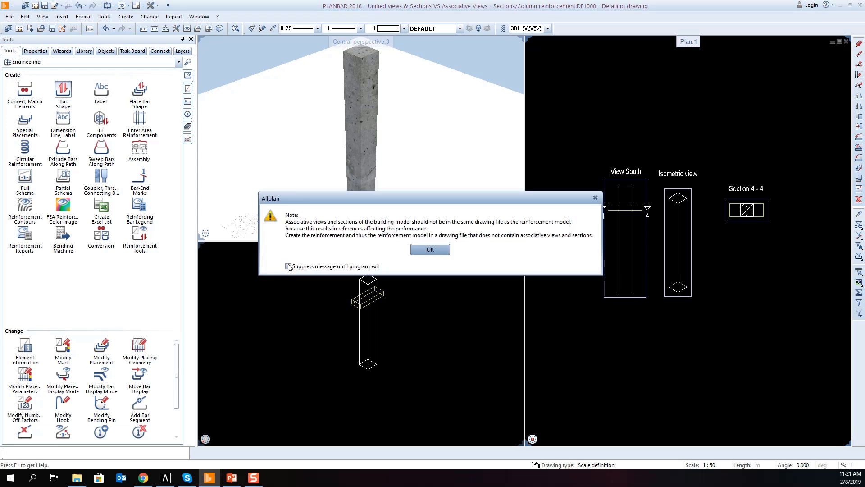
{"action": "left_click", "coordinate": [288, 265]}
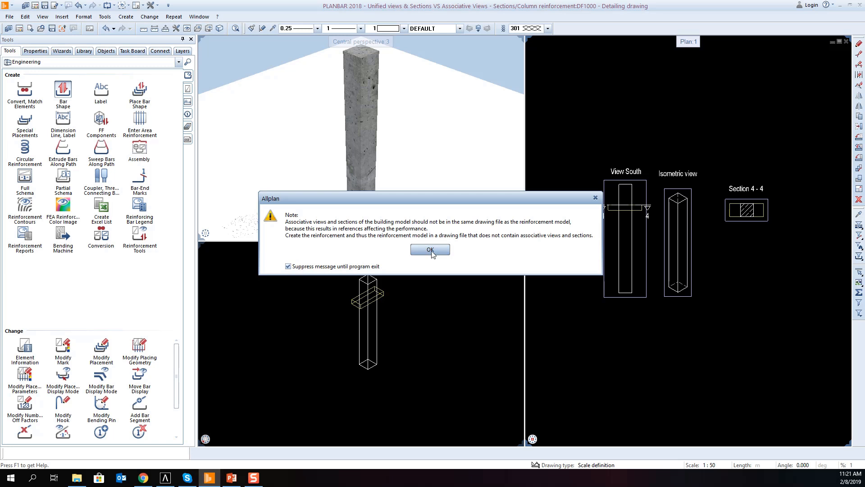
{"action": "left_click", "coordinate": [430, 249]}
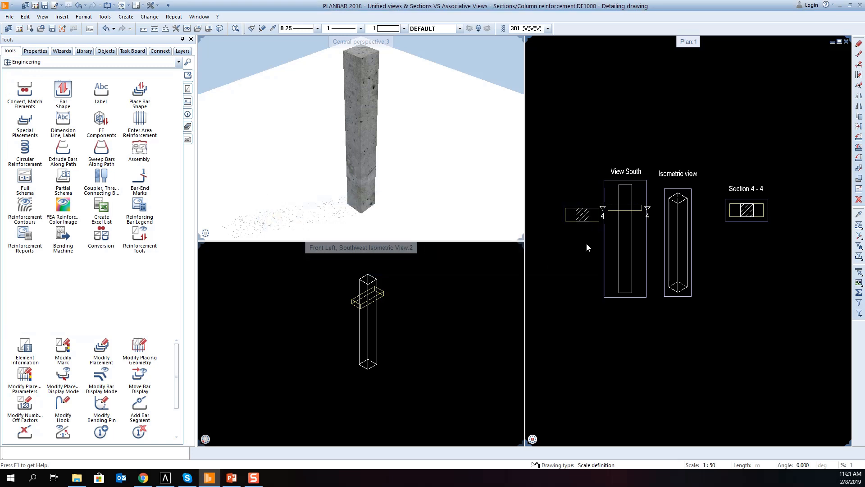
Step: Define the stirrup shape and start its placing line for 17 stirrups at 0.15
{"action": "left_click", "coordinate": [63, 88]}
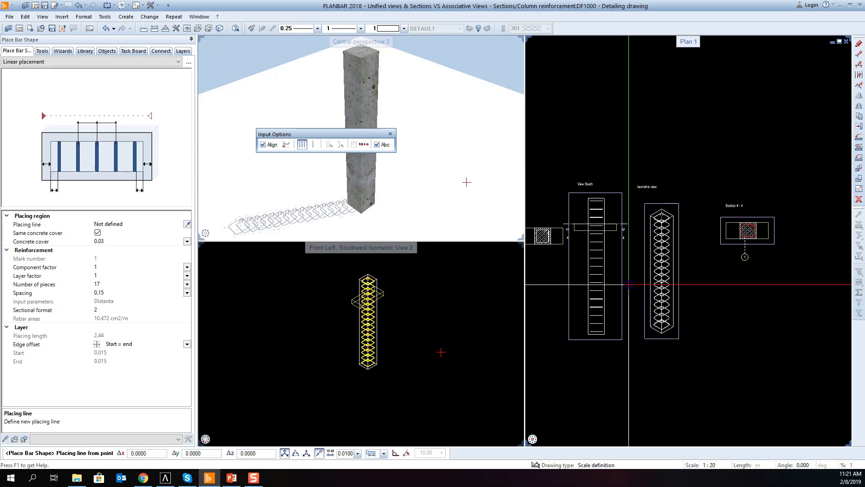
{"action": "left_click", "coordinate": [9, 40]}
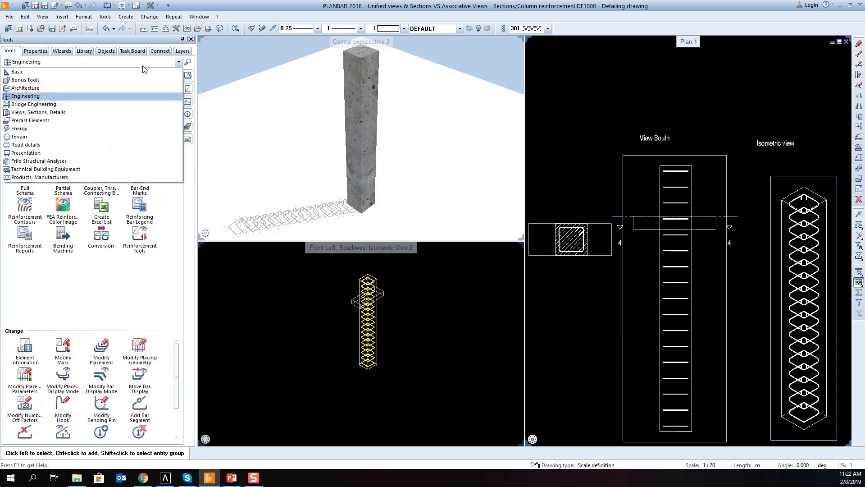
Step: Switch the Tools palette task area to Views, Sections, Details
{"action": "left_click", "coordinate": [39, 112]}
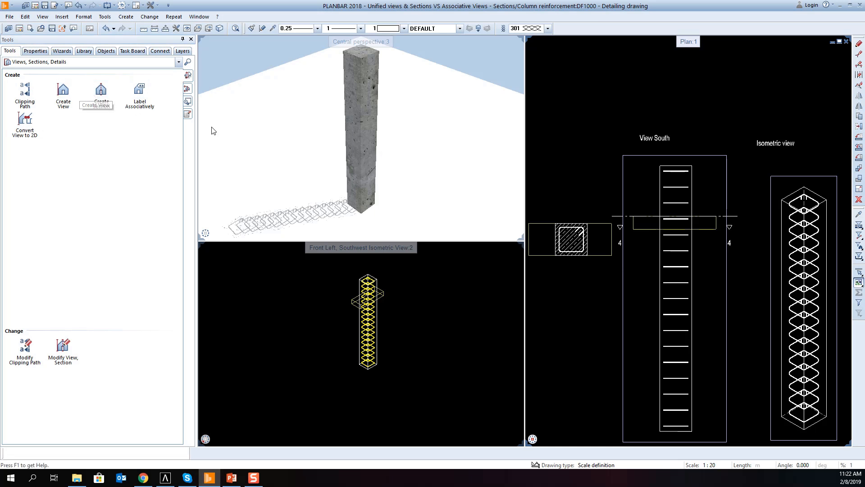
{"action": "left_click", "coordinate": [101, 93]}
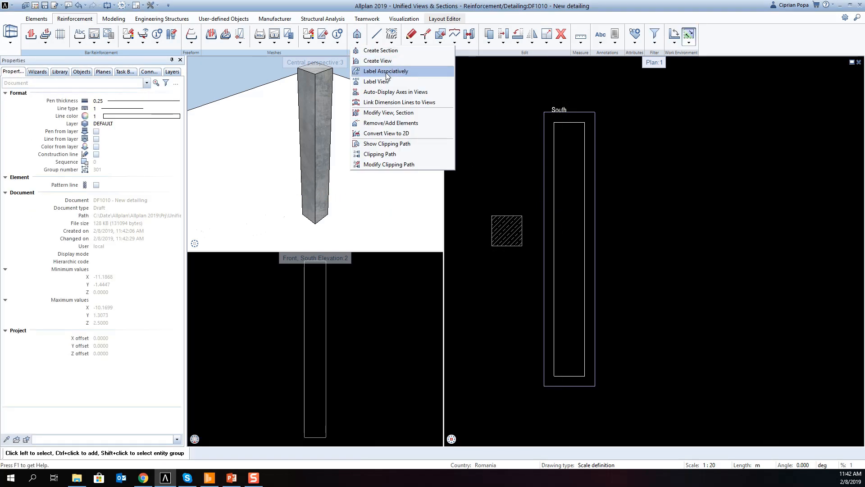
Step: Start the Label Associatively tool from the Reinforcement ribbon's Sections list
{"action": "left_click", "coordinate": [380, 50]}
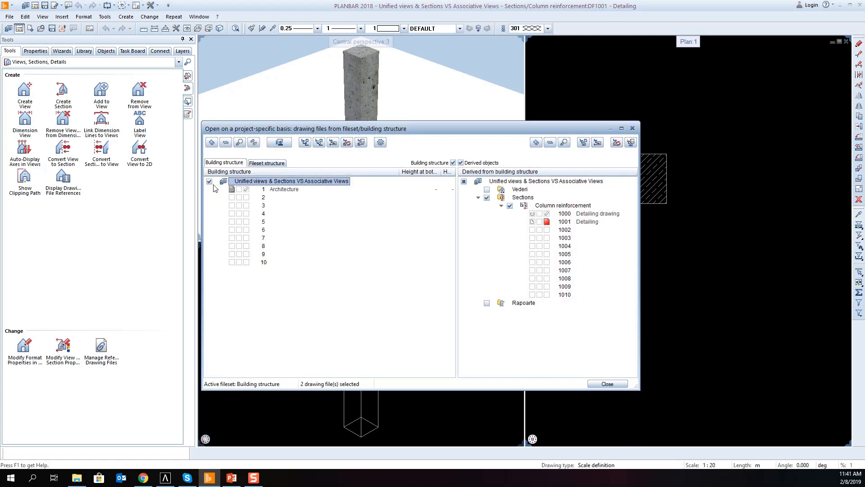
Step: Set drawing file 1 Architecture to reference mode and confirm the dialog
{"action": "left_click", "coordinate": [284, 189]}
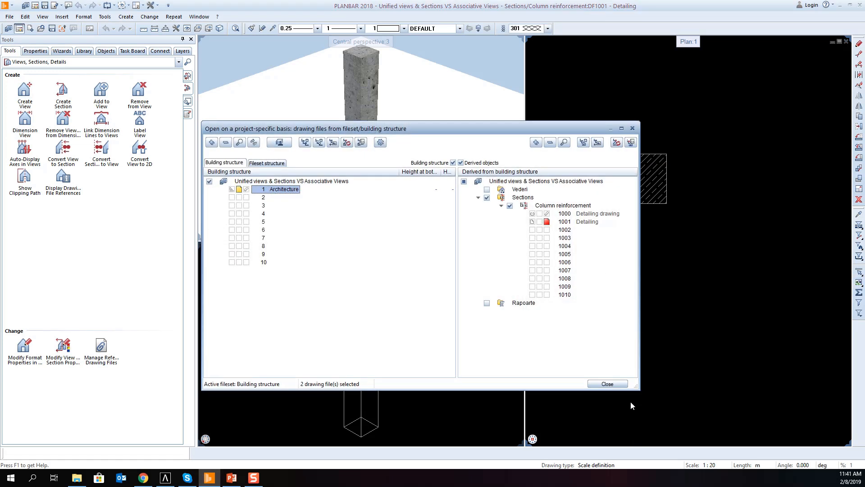
{"action": "left_click", "coordinate": [606, 383]}
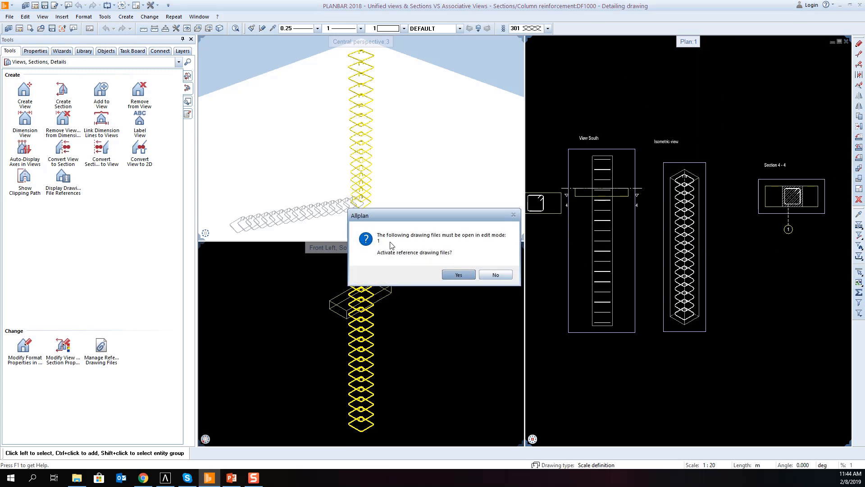
{"action": "mouse_move", "coordinate": [503, 240]}
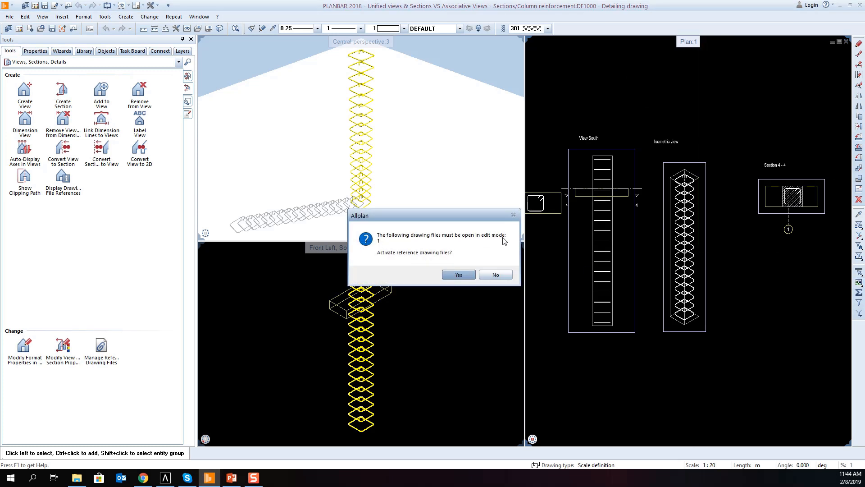
Step: Accept activating reference drawing file 1, then toggle the Architecture file's reference checkbox
{"action": "left_click", "coordinate": [457, 274]}
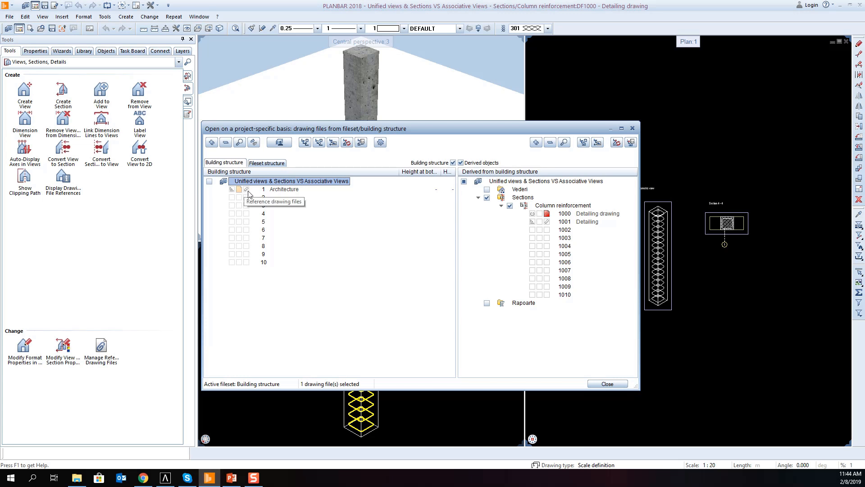
{"action": "left_click", "coordinate": [606, 384]}
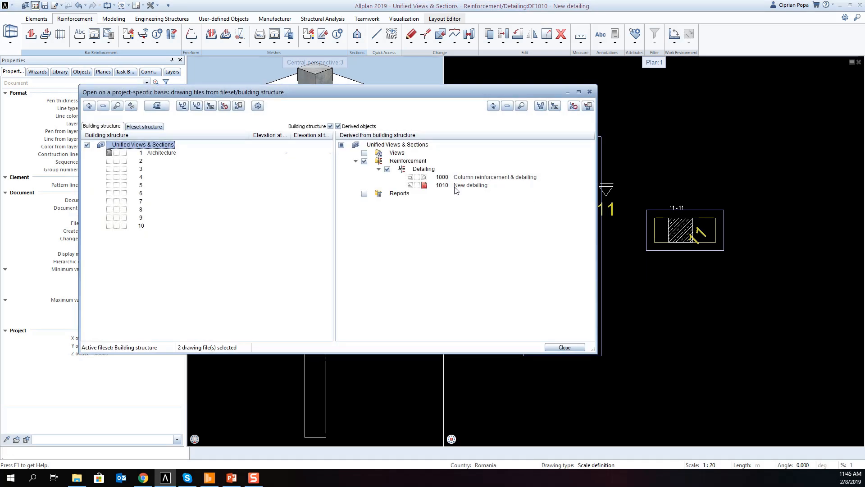
Step: Open drawing file 1010 New detailing and uncheck Surface elements from components for section 11-11
{"action": "left_click", "coordinate": [470, 184]}
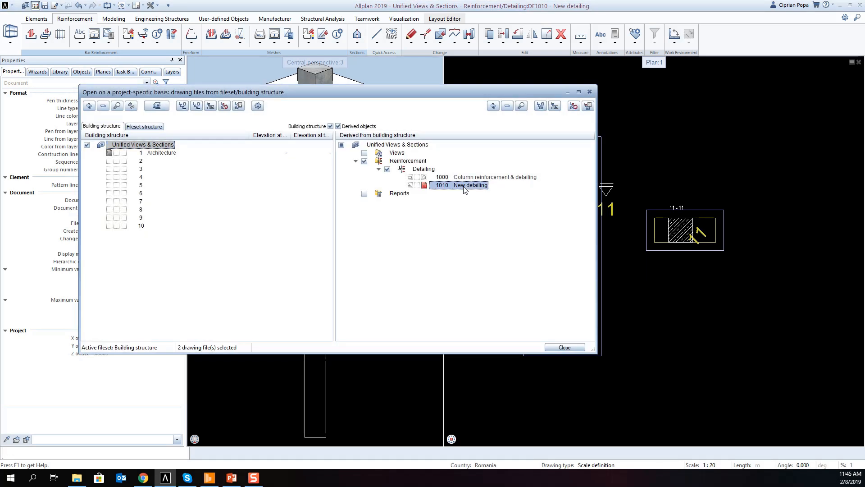
{"action": "left_click", "coordinate": [563, 347]}
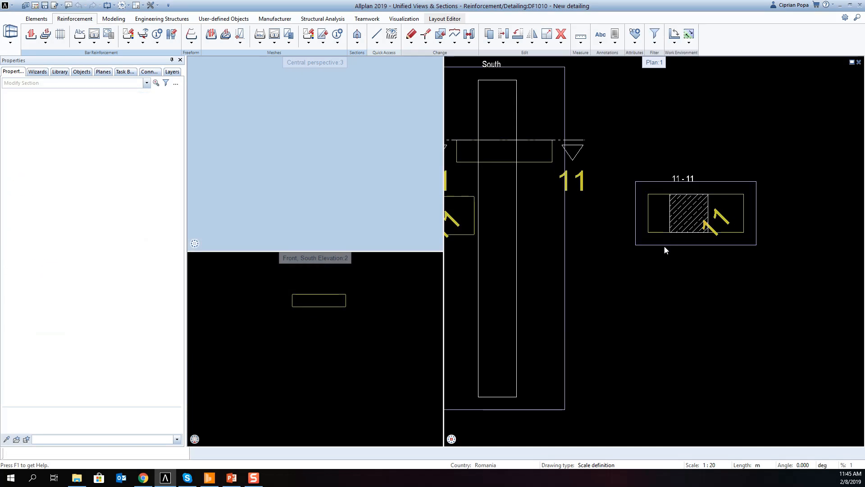
{"action": "left_click", "coordinate": [695, 212]}
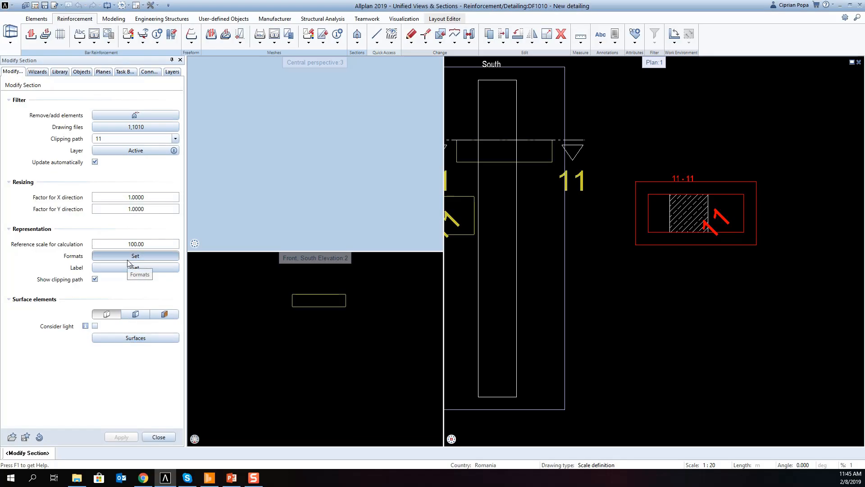
{"action": "left_click", "coordinate": [135, 255]}
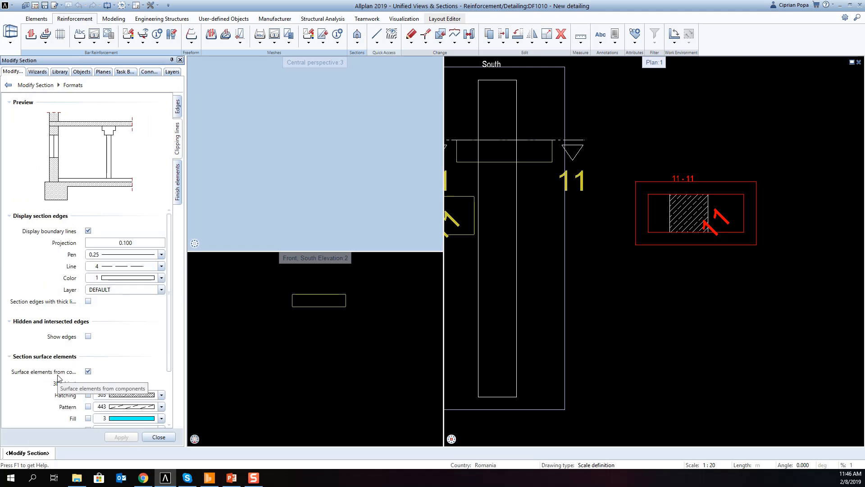
{"action": "left_click", "coordinate": [88, 371]}
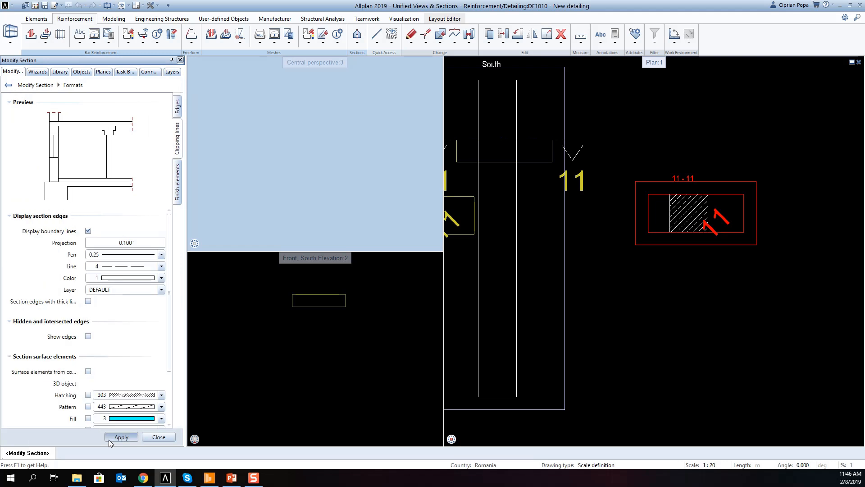
{"action": "left_click", "coordinate": [120, 437]}
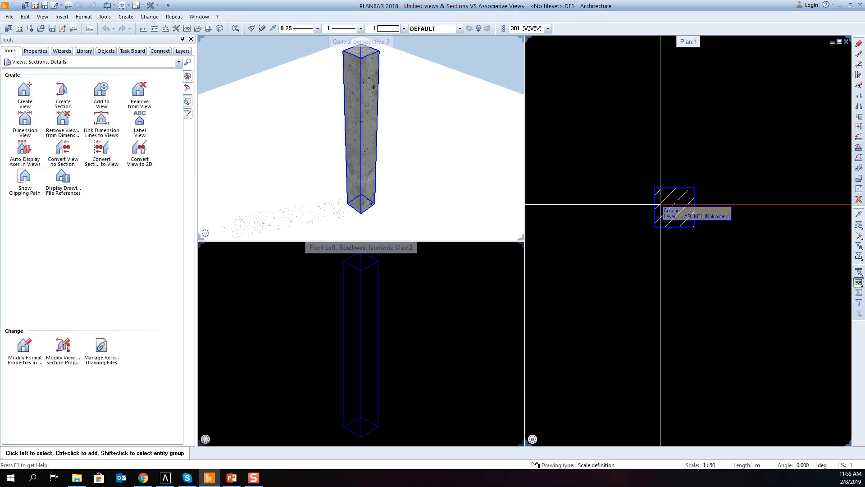
Step: Rename drawing file 3 to 'Copy of architecture', try Copy and Mirror, and dismiss the warning
{"action": "left_click", "coordinate": [674, 208]}
{"action": "type", "text": "cOP"}
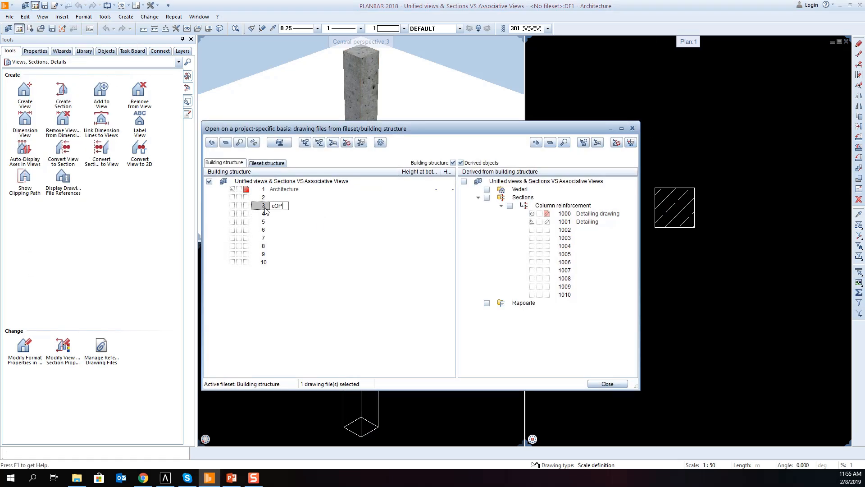
{"action": "type", "text": "Copy of architectur"}
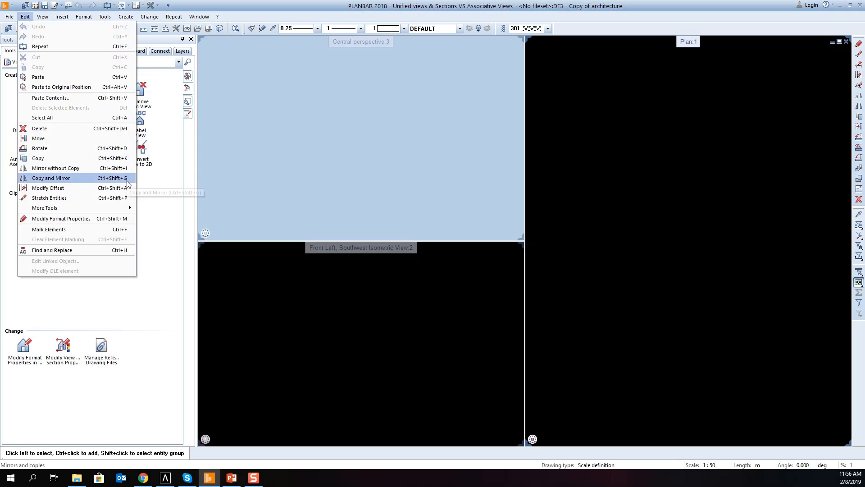
{"action": "left_click", "coordinate": [51, 177]}
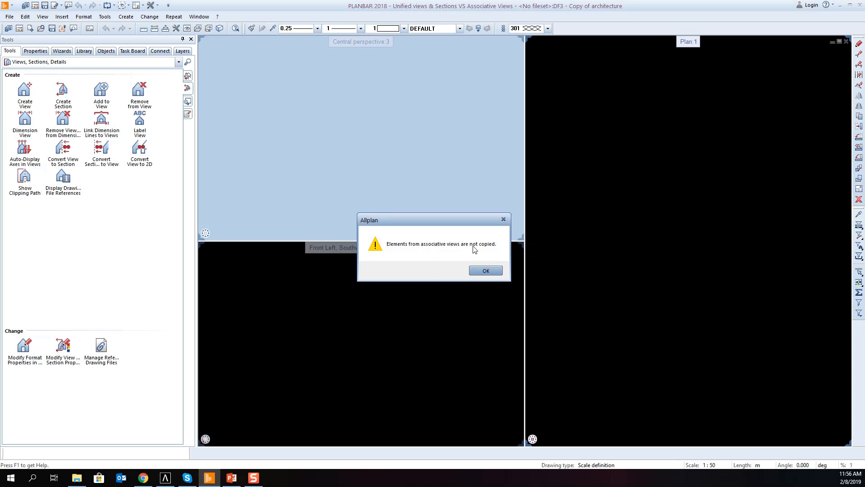
{"action": "left_click_drag", "start_coordinate": [432, 220], "coordinate": [470, 202]}
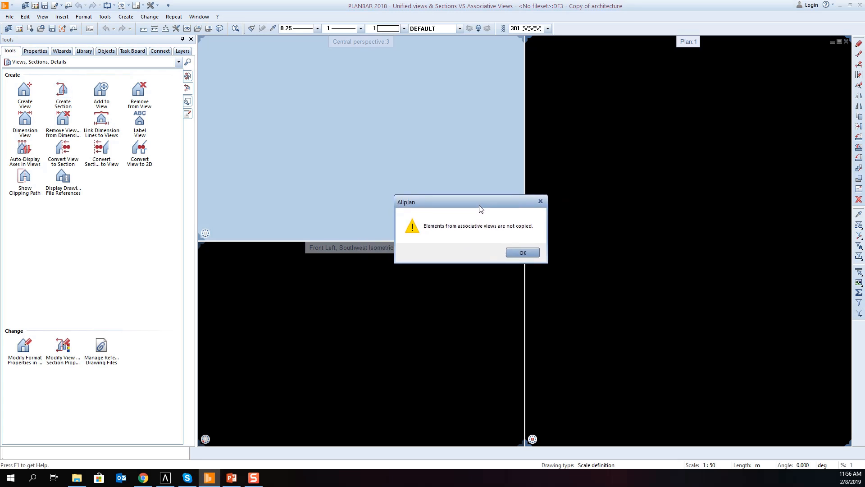
{"action": "left_click", "coordinate": [521, 253]}
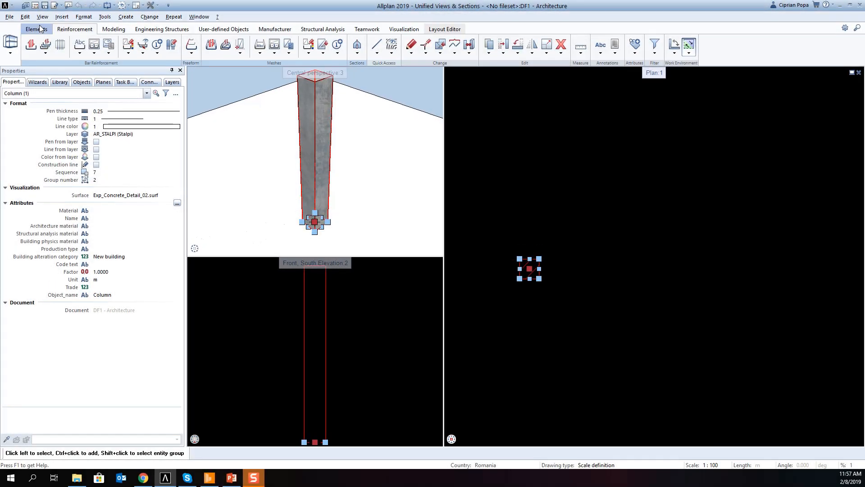
Step: Use the Edit menu to paste the selected column into Copy of archi
{"action": "left_click", "coordinate": [25, 16]}
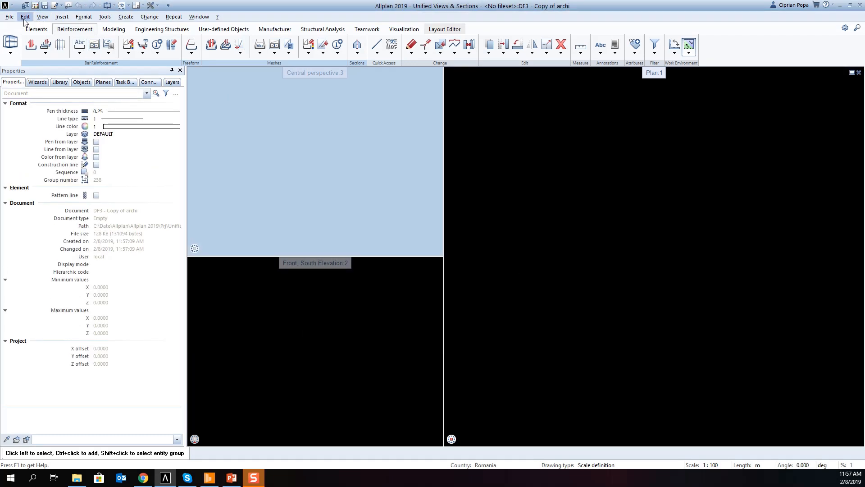
{"action": "left_click", "coordinate": [25, 17]}
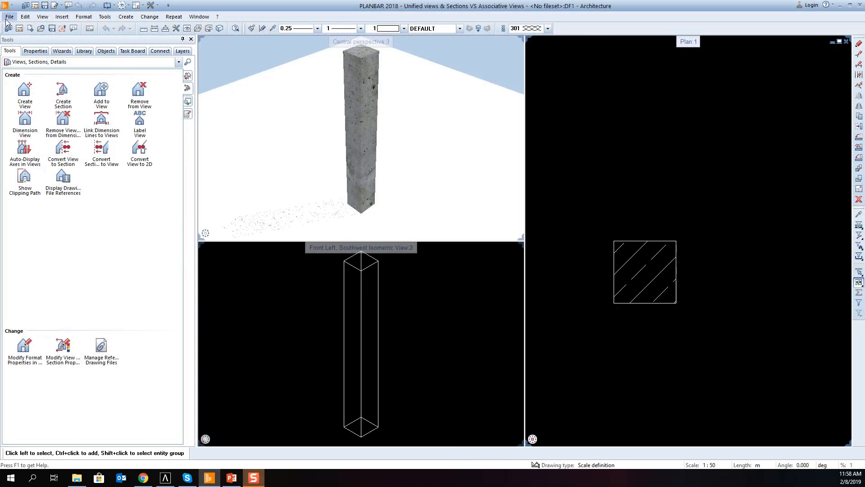
Step: Try the File menu's copy operation on Architecture, triggering the linked-file warning
{"action": "left_click", "coordinate": [64, 149]}
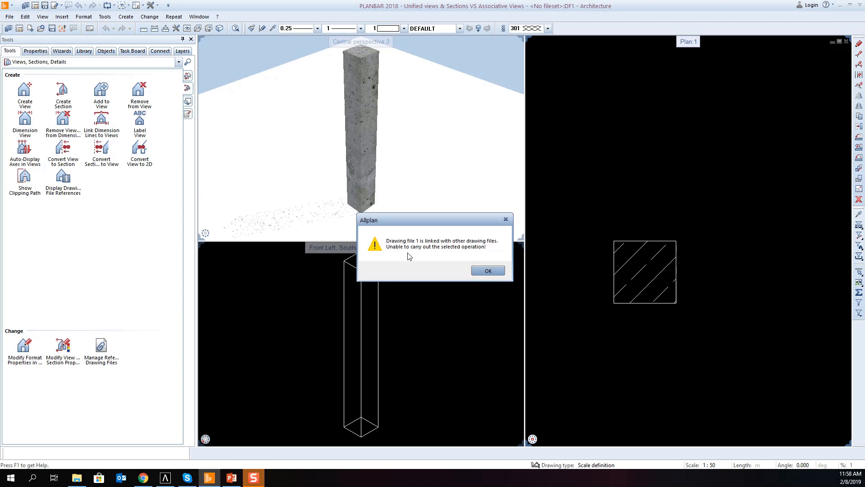
{"action": "mouse_move", "coordinate": [423, 255]}
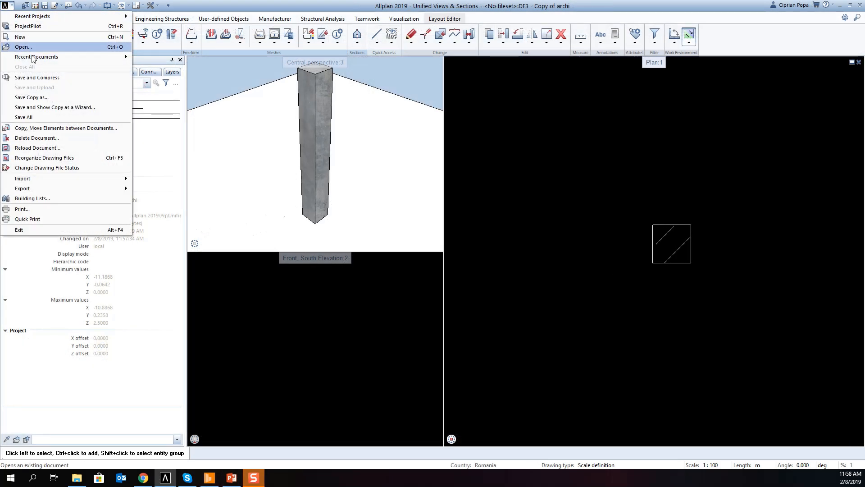
Step: Point to Recent Documents in the Allplan application menu
{"action": "left_click", "coordinate": [31, 97]}
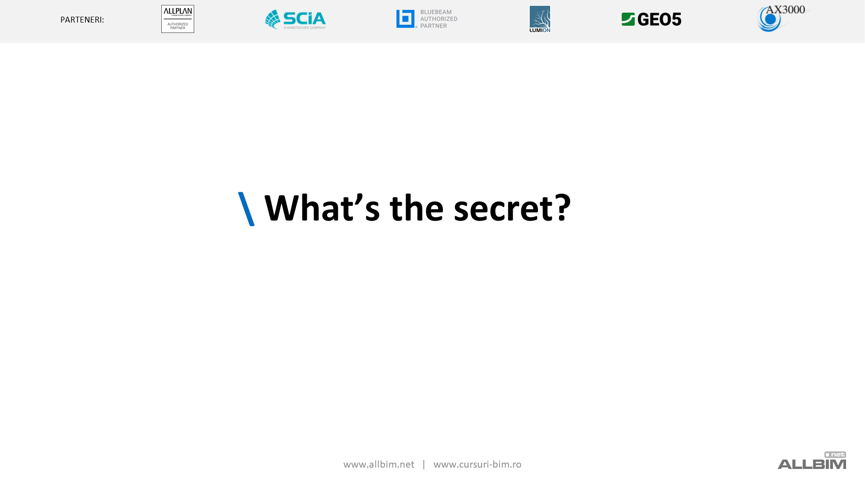
Step: Advance from 'What's the secret?' to the 'Did you ever see this (ugly) message?' slide
{"action": "key", "text": "Right"}
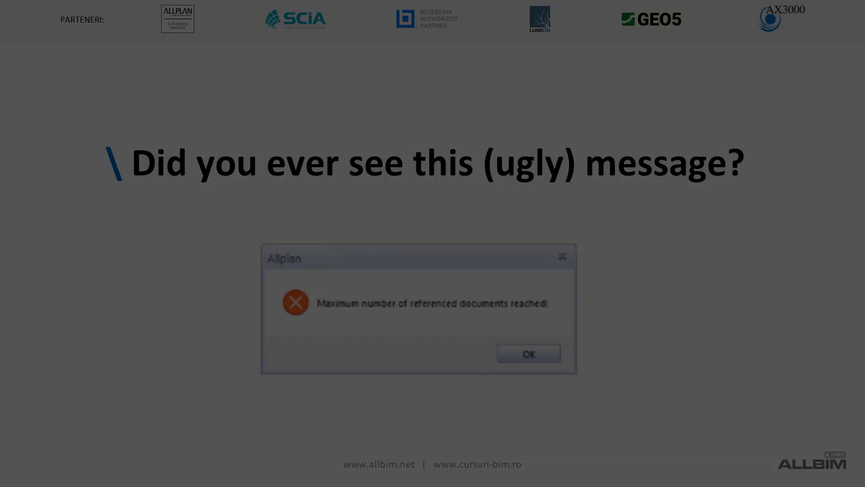